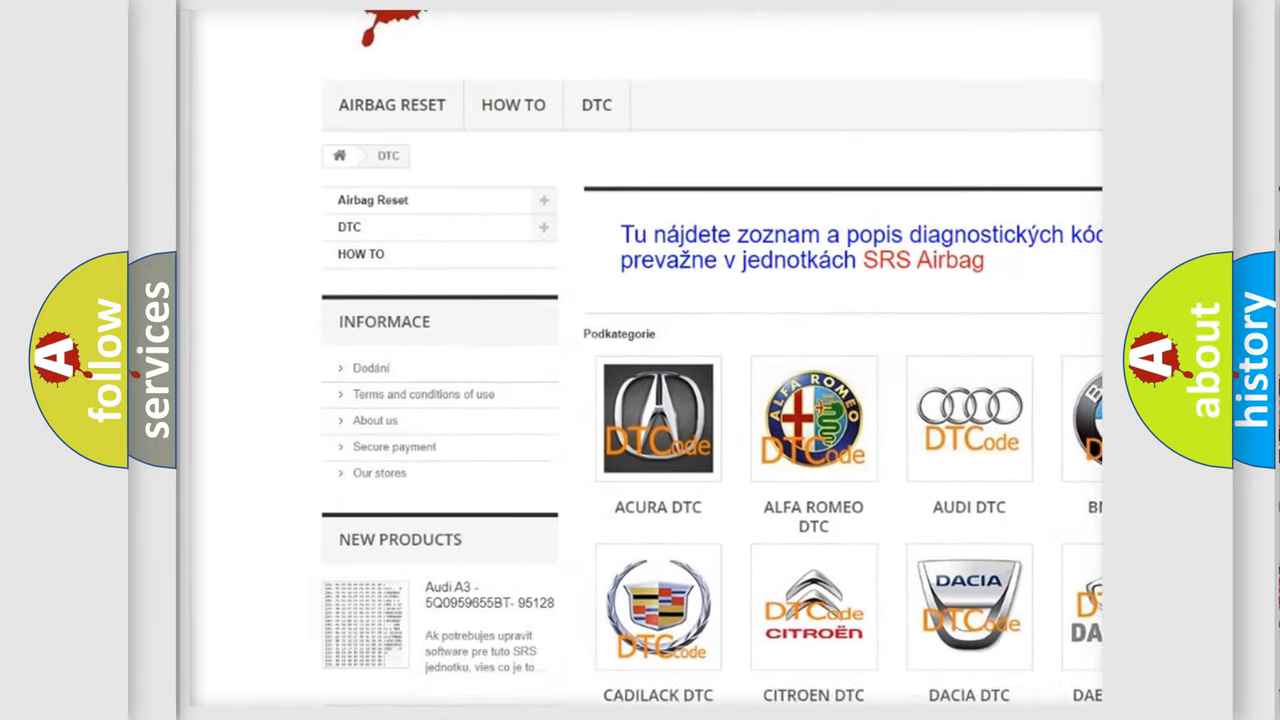
# Step: Navigate from the DTC category page into the BMW DTC subcategory listing
pyautogui.scroll(-3)
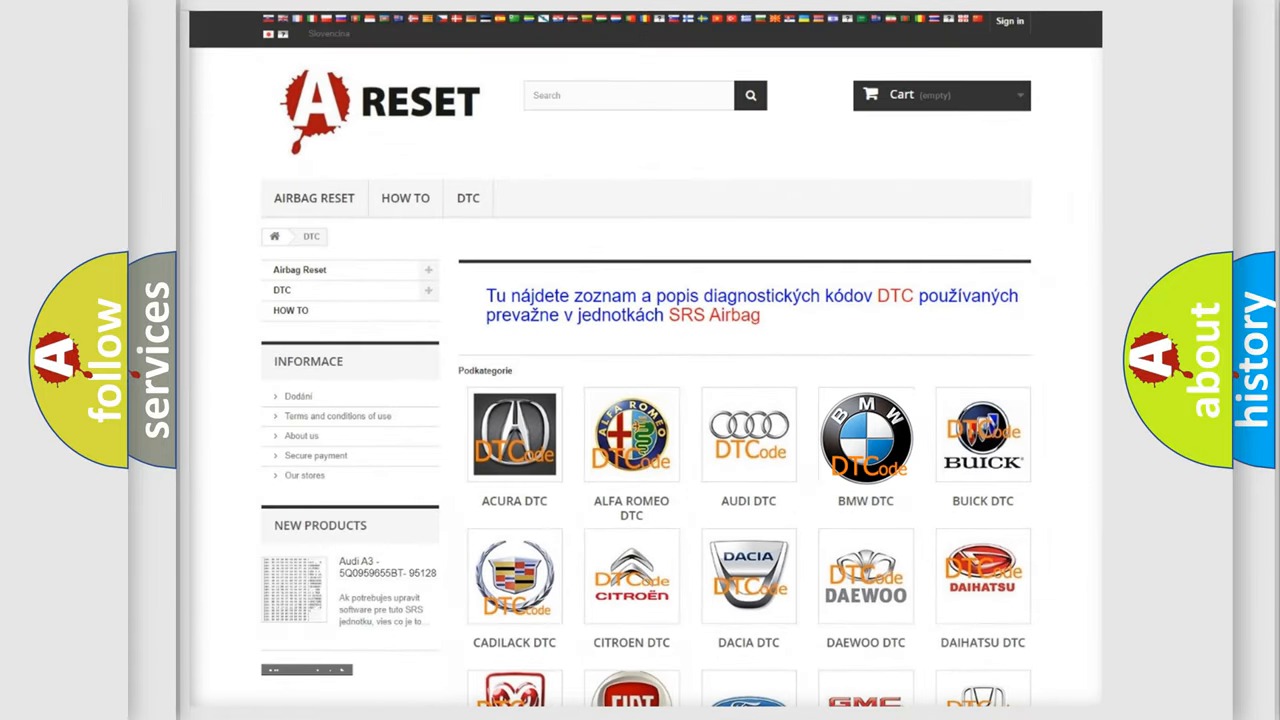
pyautogui.click(864, 436)
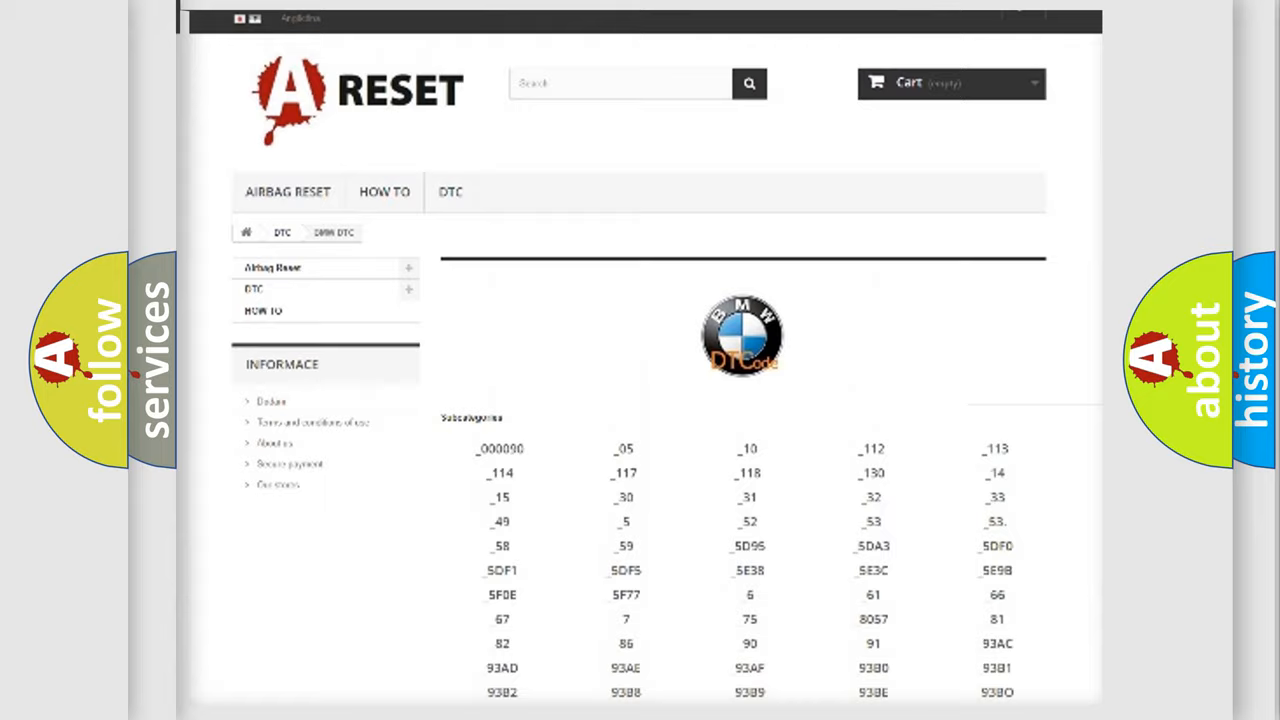